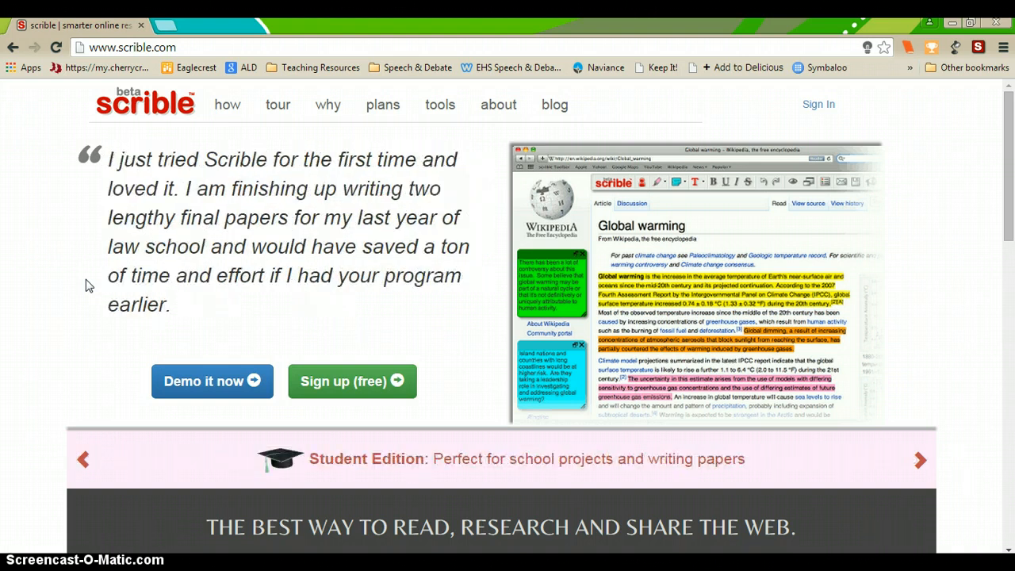
pyautogui.moveTo(704, 126)
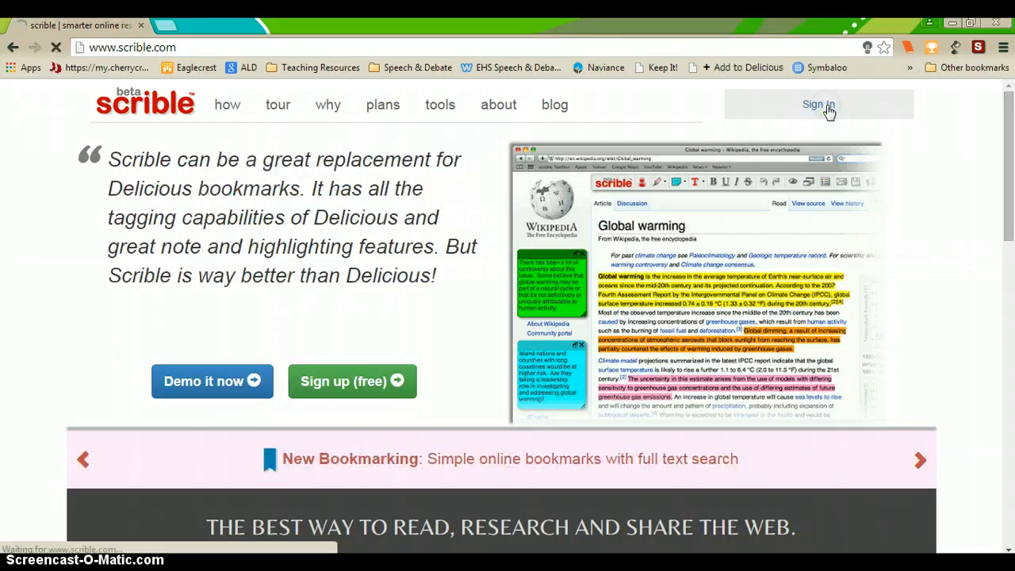
# - Sign in to Scrible through Google, choosing the school Google account and confirming it
pyautogui.click(818, 104)
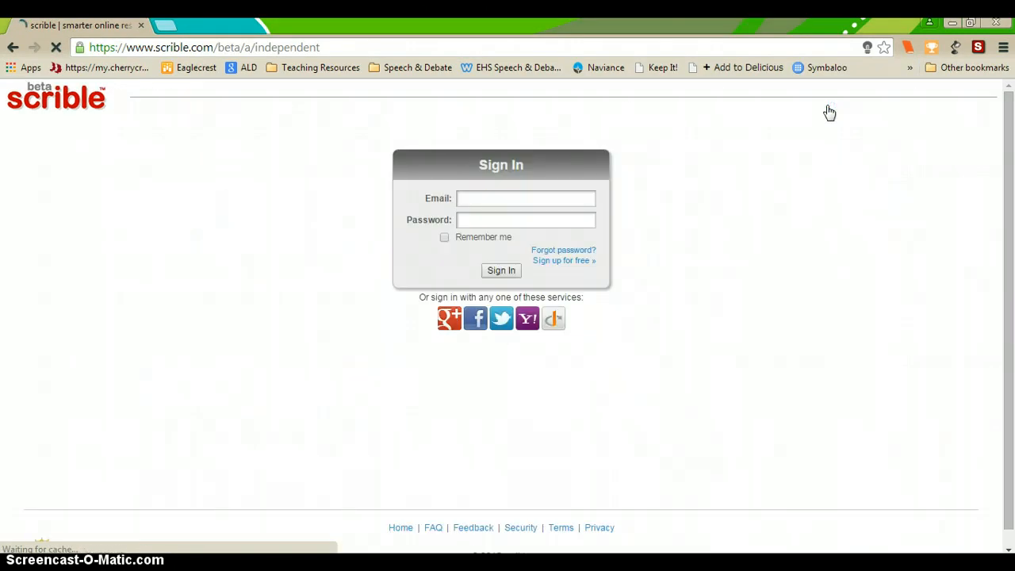
pyautogui.click(449, 317)
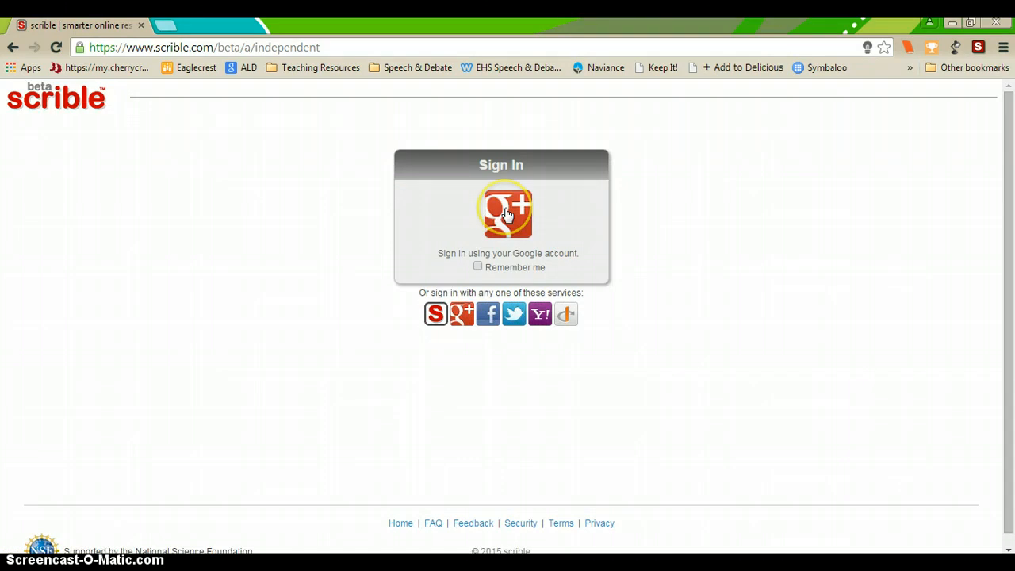
pyautogui.click(508, 213)
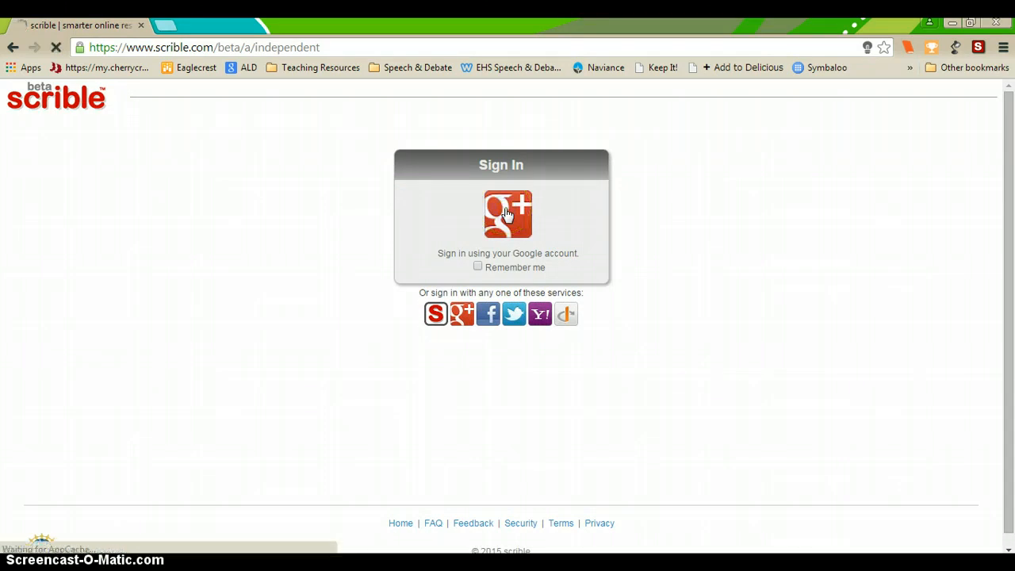
pyautogui.click(507, 214)
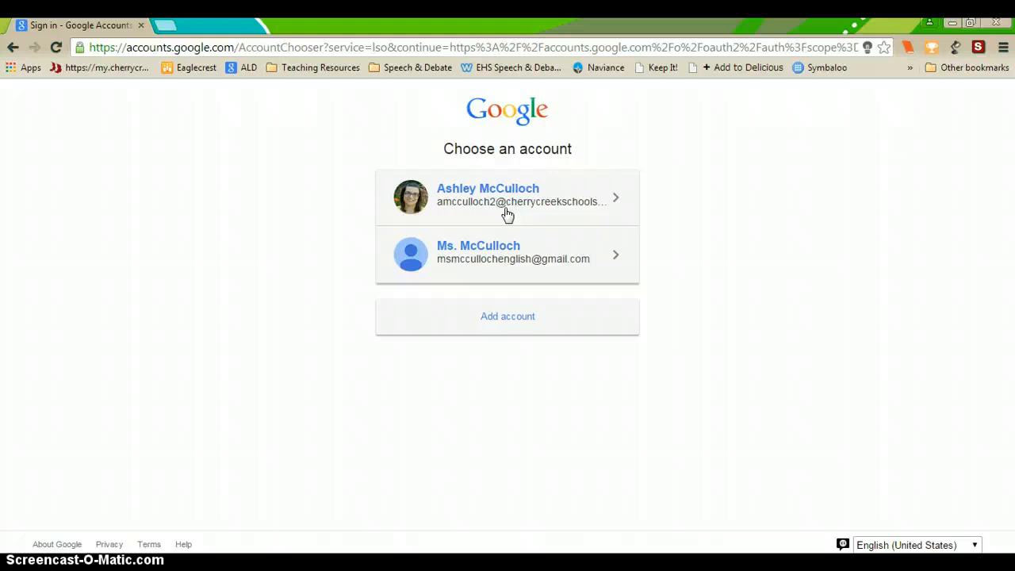
pyautogui.click(507, 196)
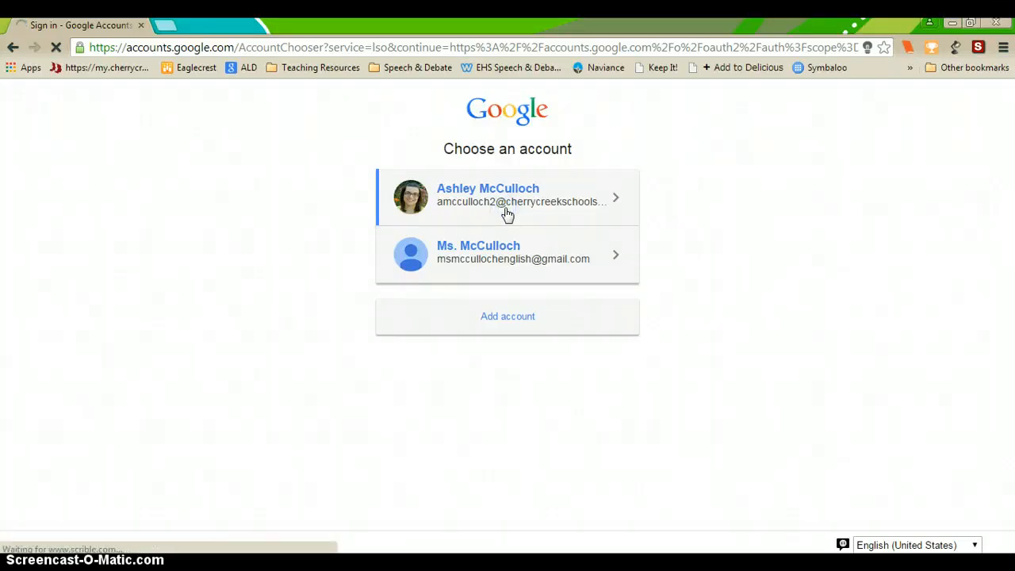
pyautogui.click(507, 197)
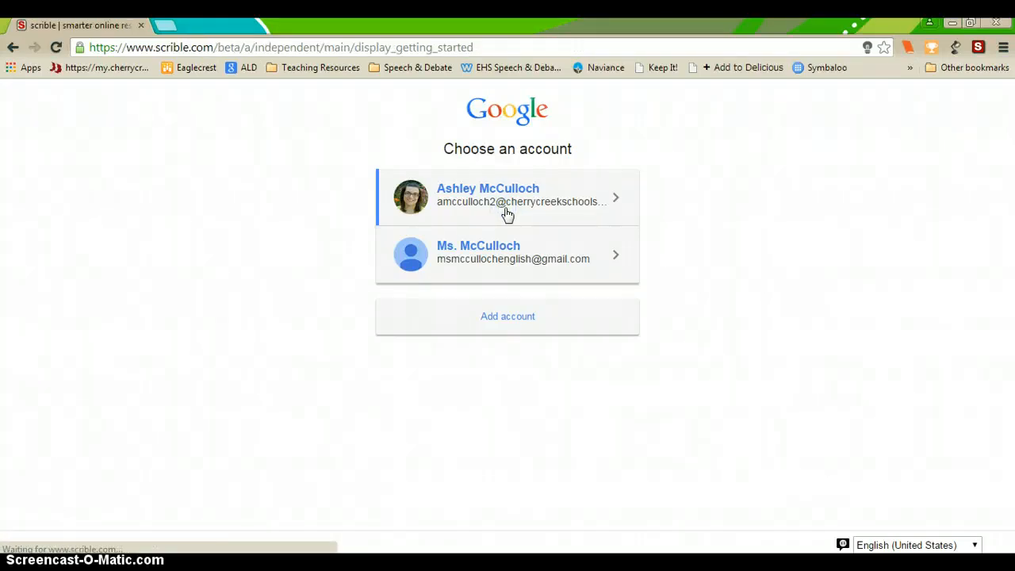
pyautogui.click(507, 196)
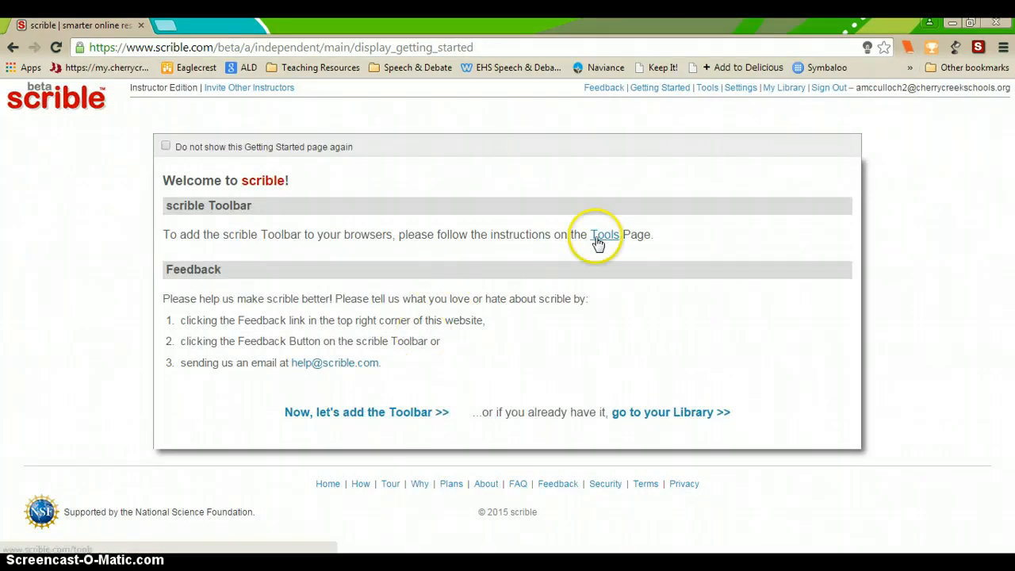
pyautogui.moveTo(428, 386)
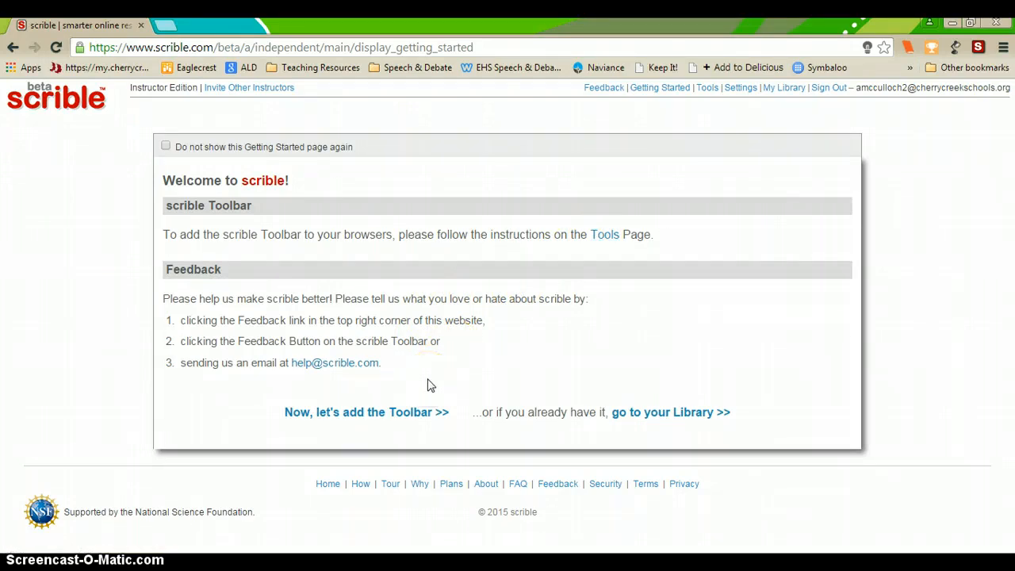
pyautogui.moveTo(383, 418)
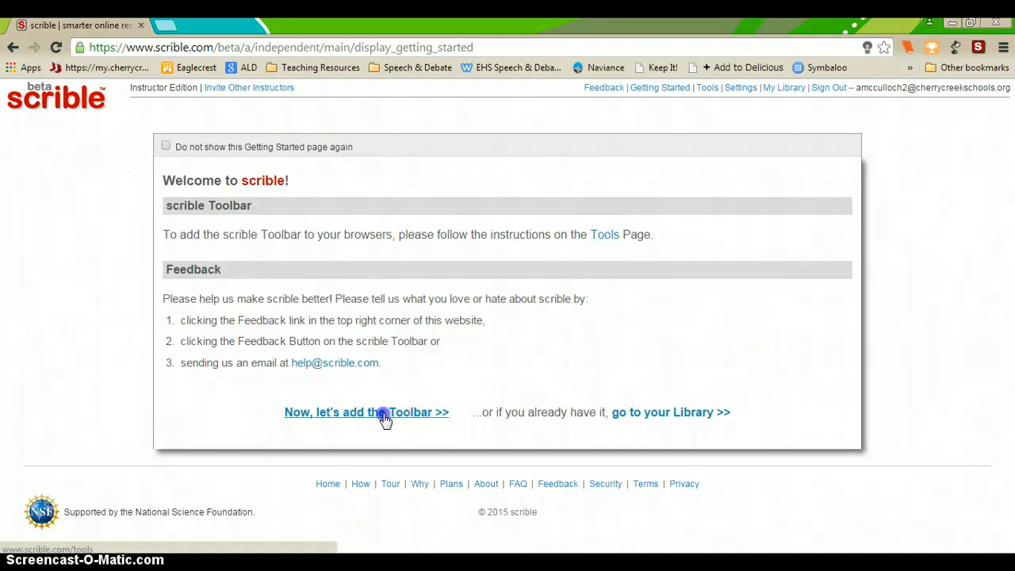
# - View the toolbar-adding instructions and review the Bookmarklets and Chrome setup section
pyautogui.click(366, 412)
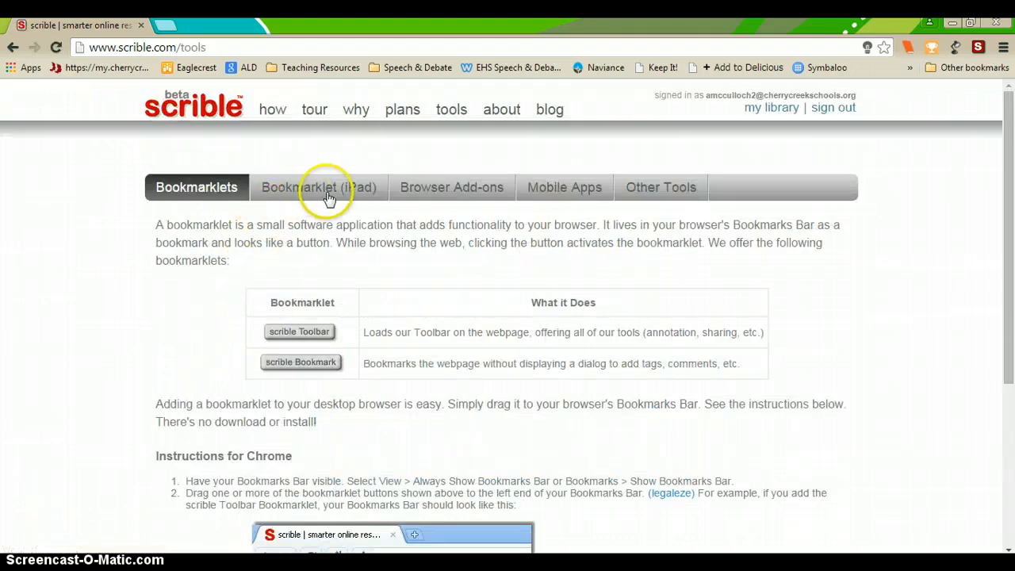
pyautogui.moveTo(452, 206)
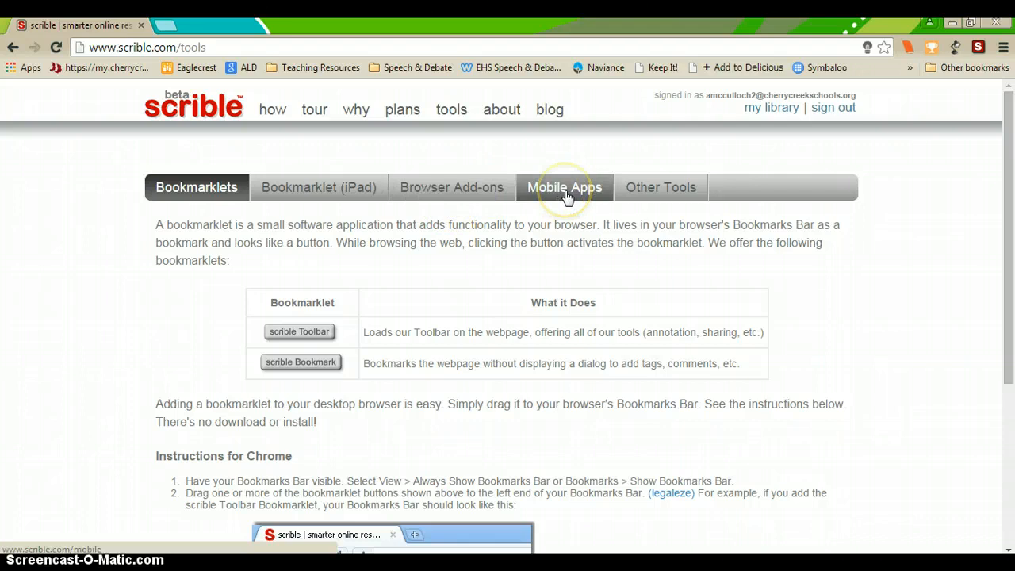
pyautogui.scroll(-3)
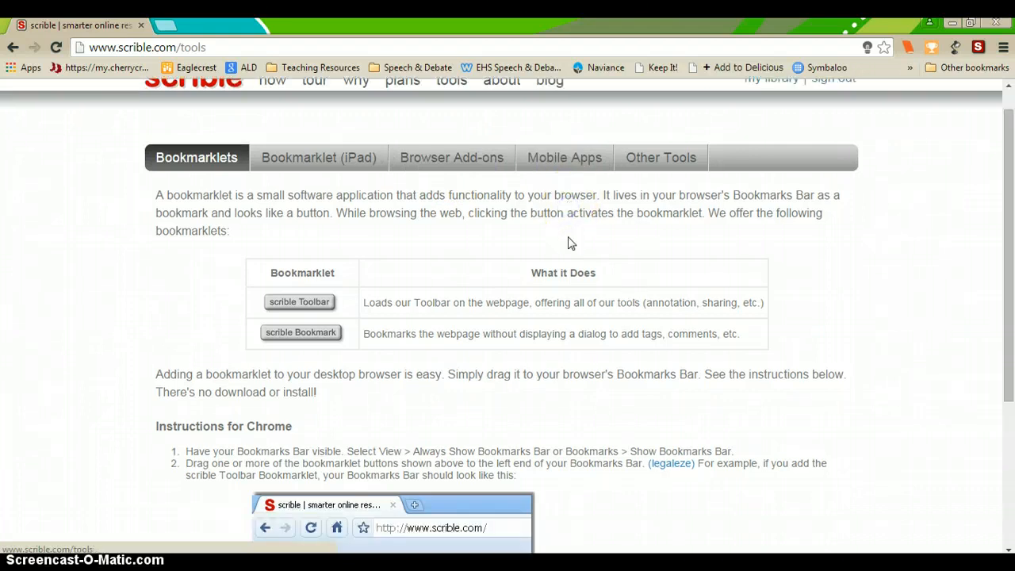
pyautogui.scroll(-3)
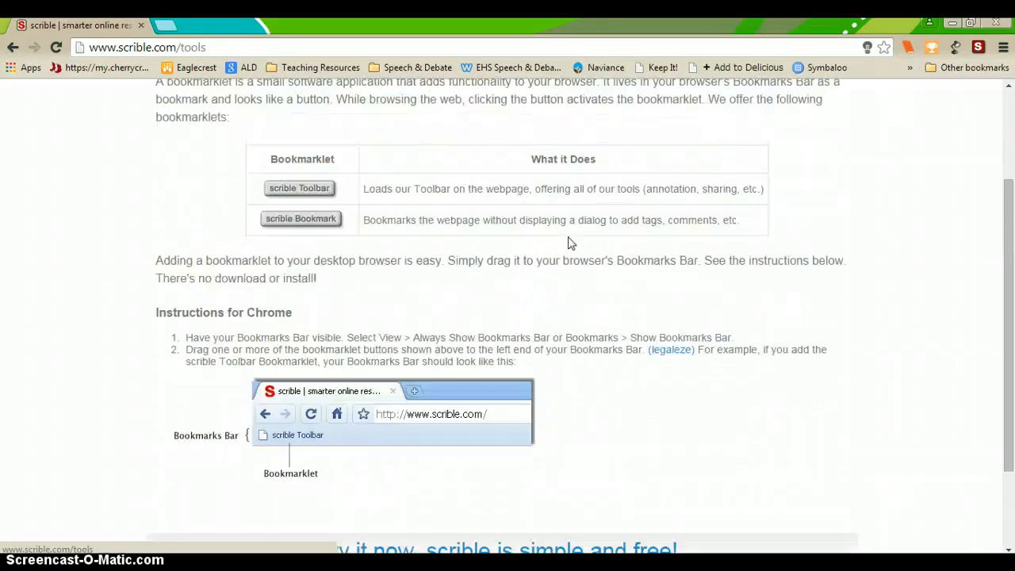
pyautogui.scroll(3)
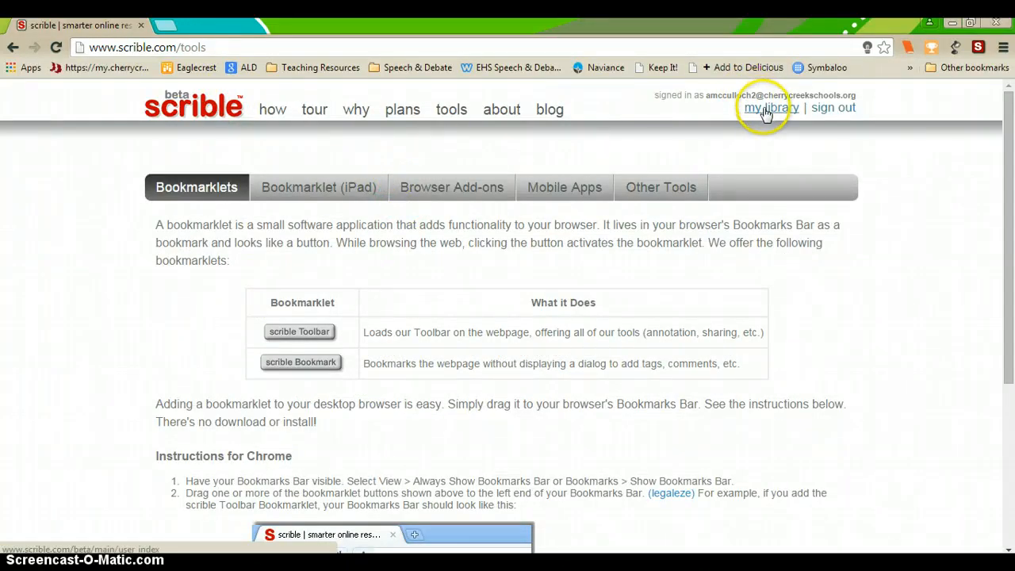
# - Go to My Library to list the four saved annotated pages
pyautogui.click(767, 107)
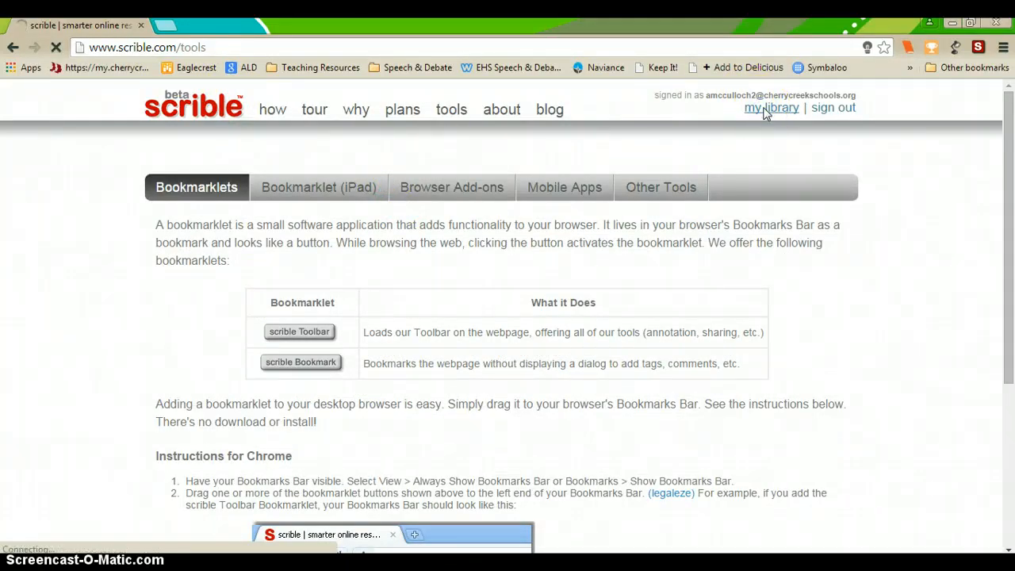
pyautogui.click(770, 108)
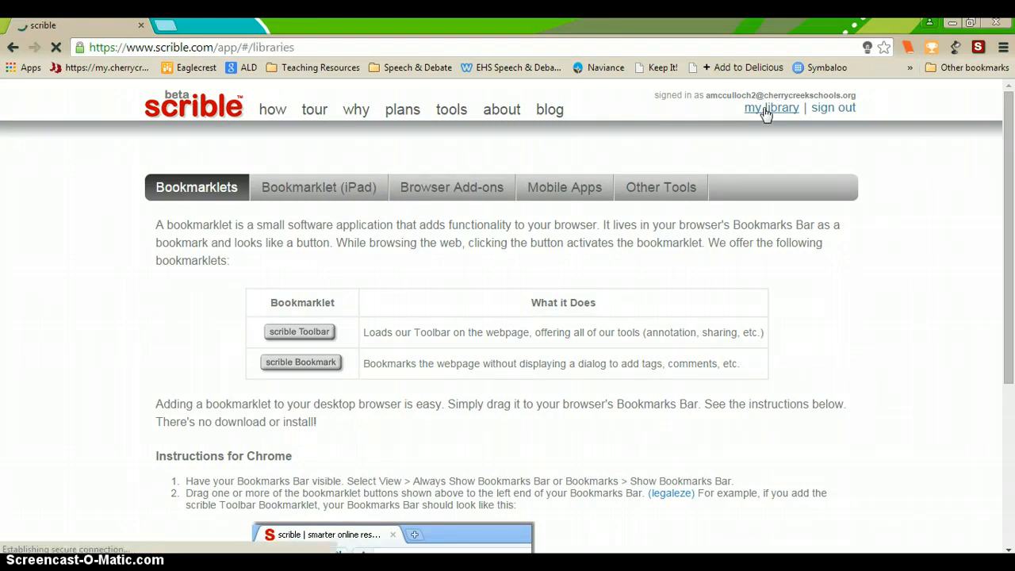
pyautogui.click(770, 108)
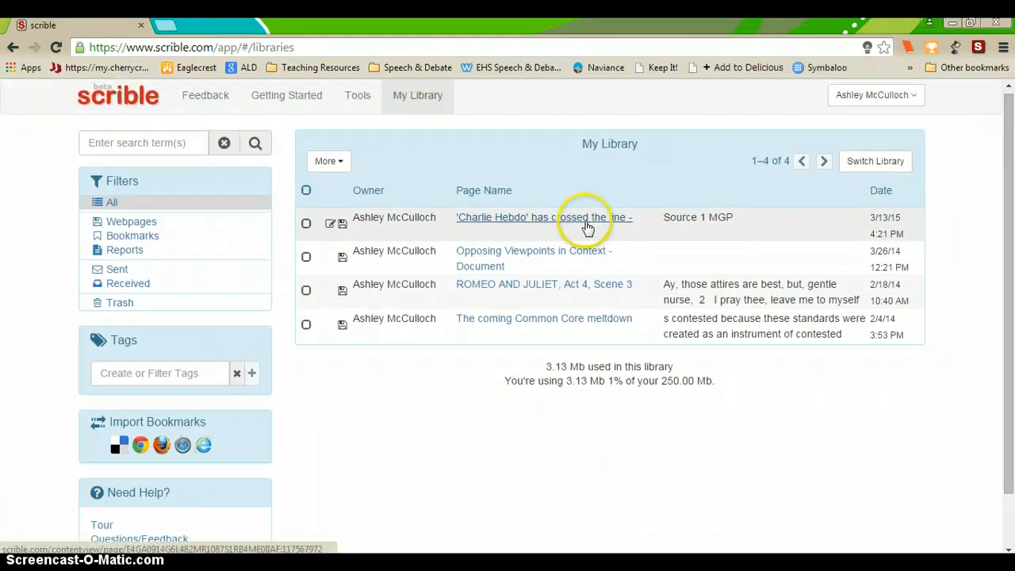
# - Load the 'Charlie Hebdo' has crossed the line article with the scrible Toolbar over it
pyautogui.click(538, 215)
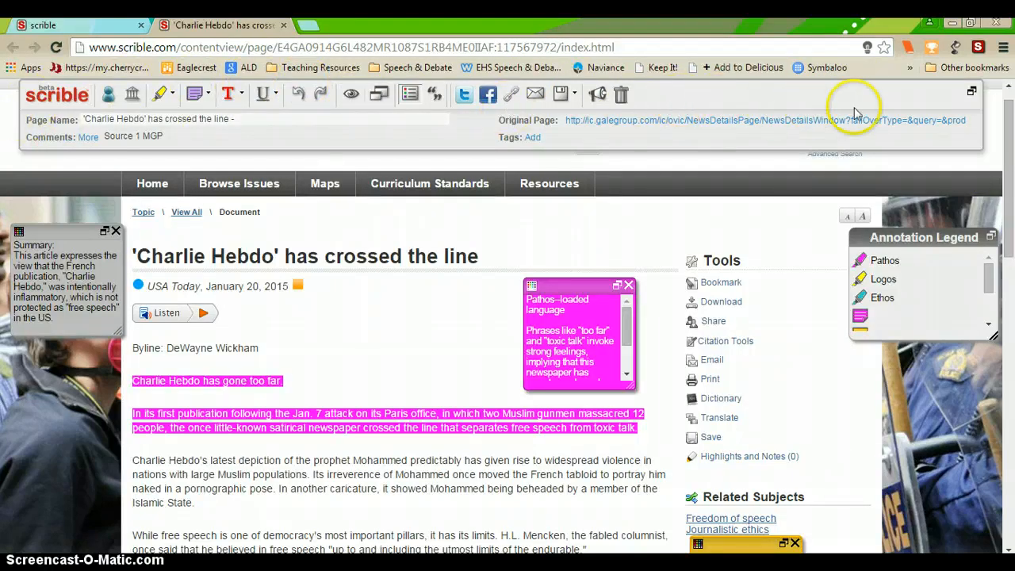
pyautogui.moveTo(891, 103)
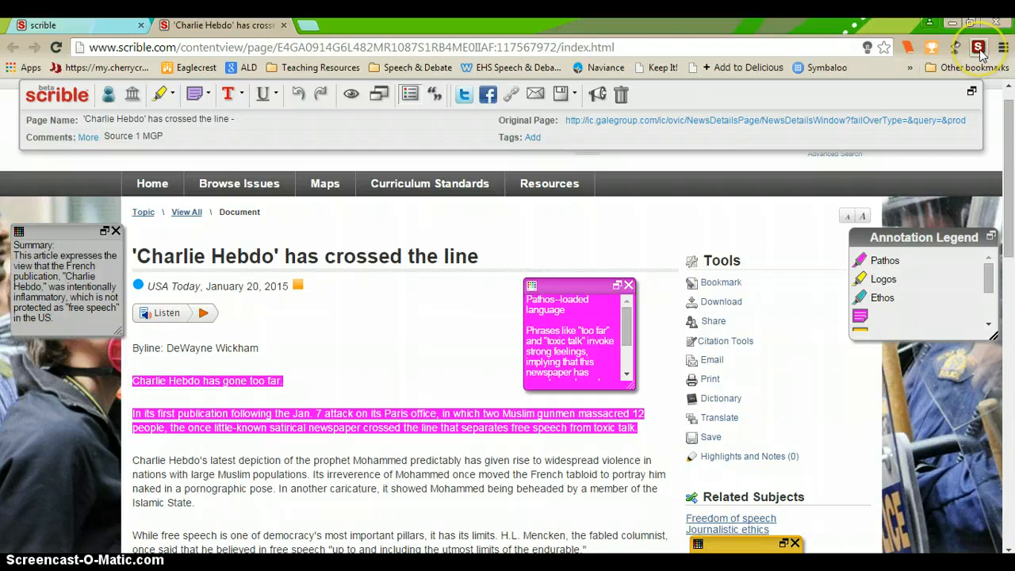
pyautogui.moveTo(978, 48)
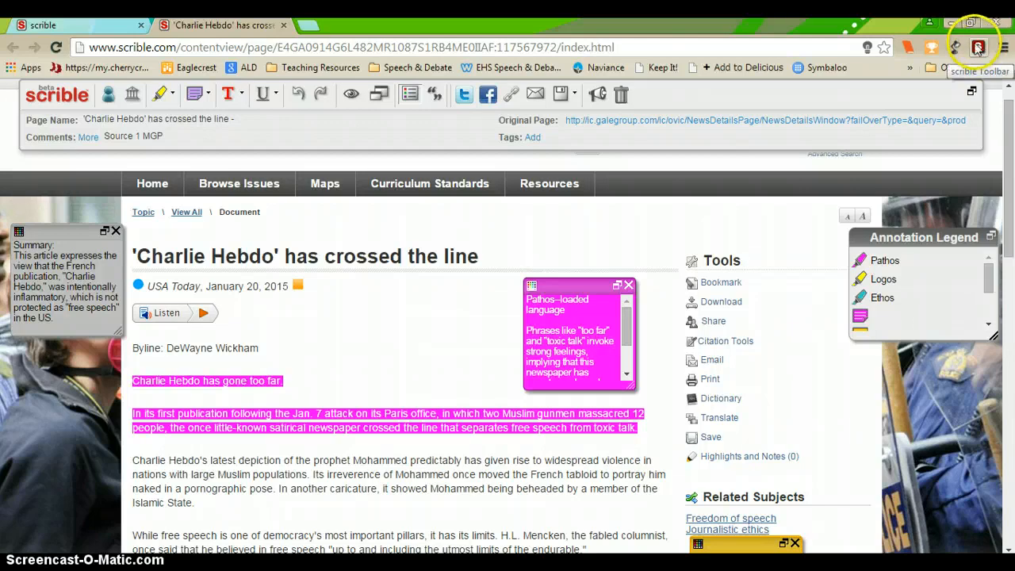
pyautogui.click(976, 47)
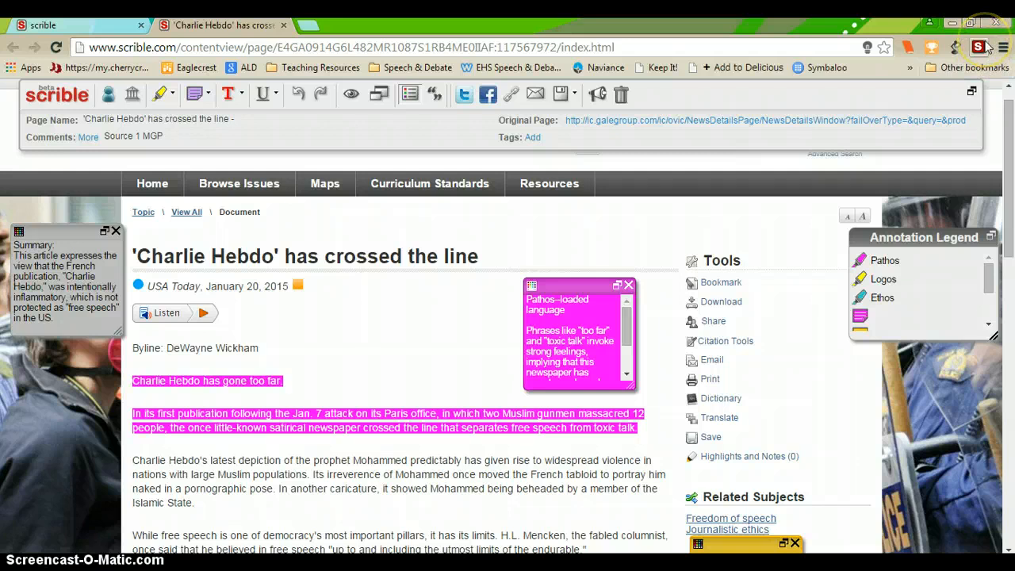
pyautogui.moveTo(982, 48)
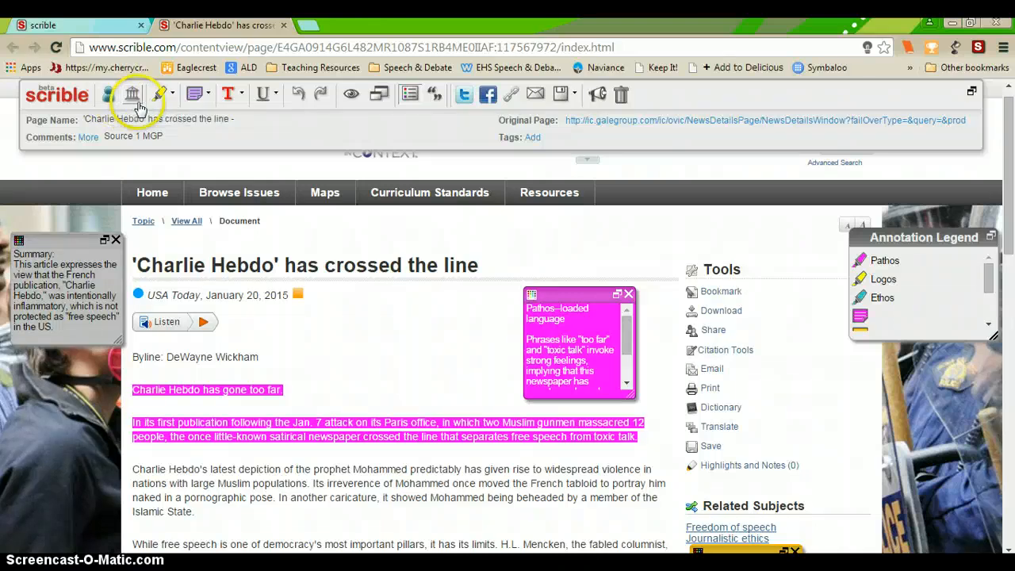
pyautogui.moveTo(133, 95)
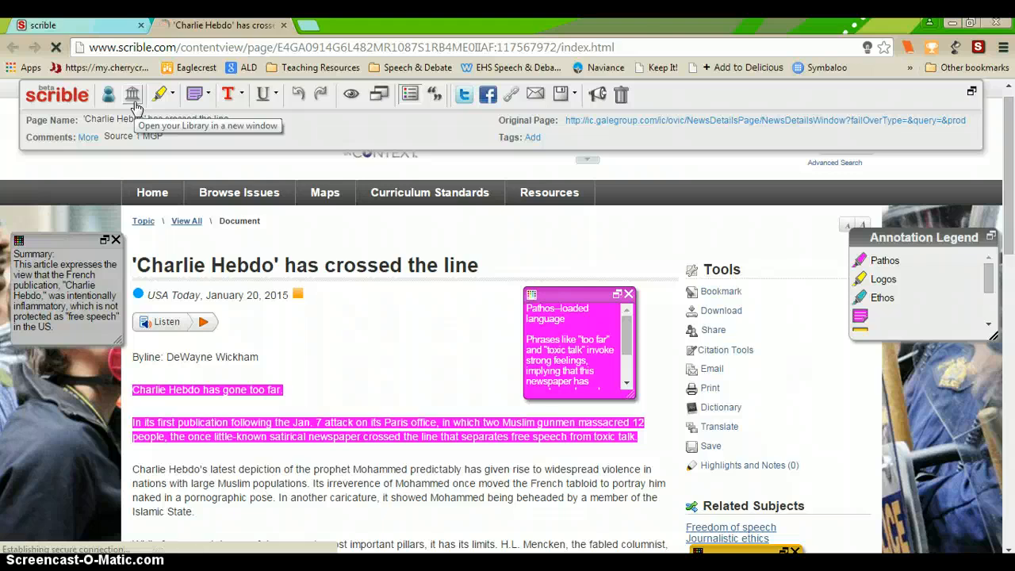
pyautogui.click(131, 95)
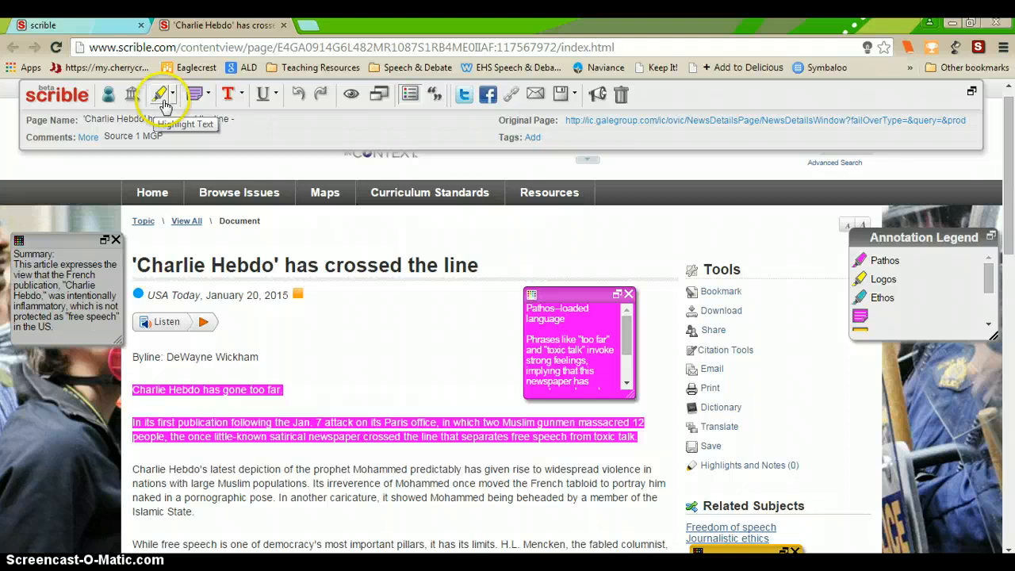
pyautogui.click(171, 95)
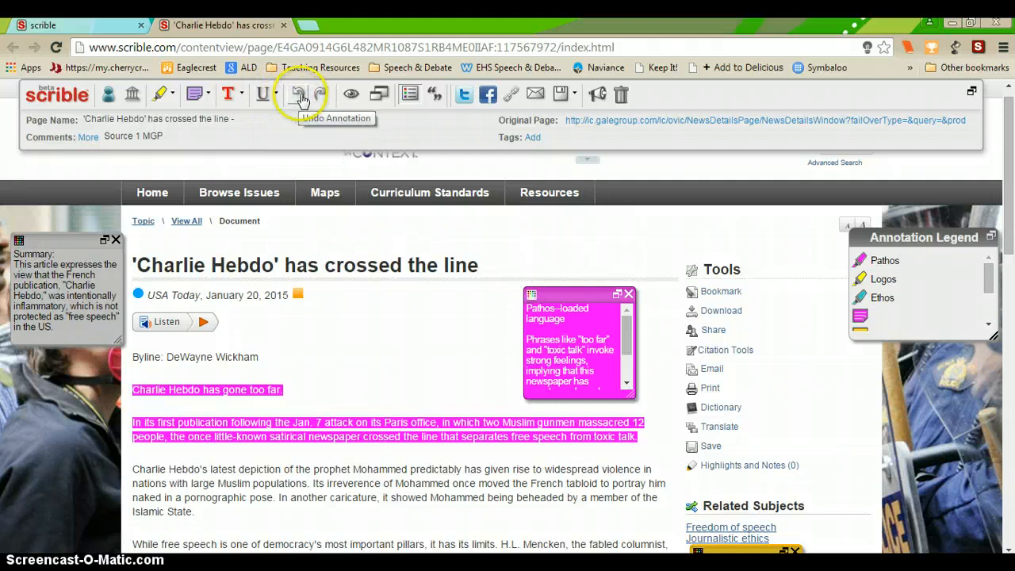
pyautogui.moveTo(317, 93)
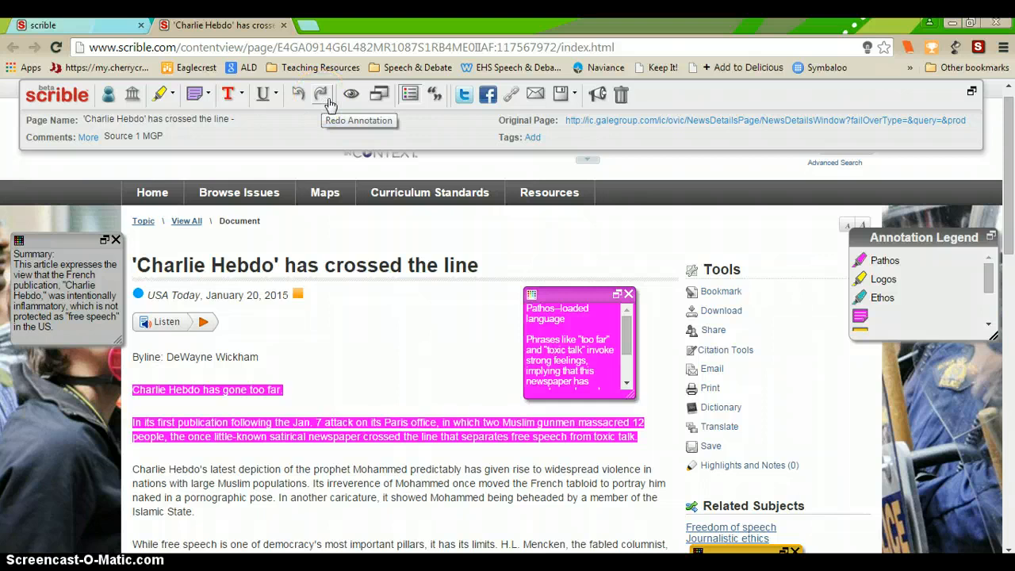
pyautogui.moveTo(352, 96)
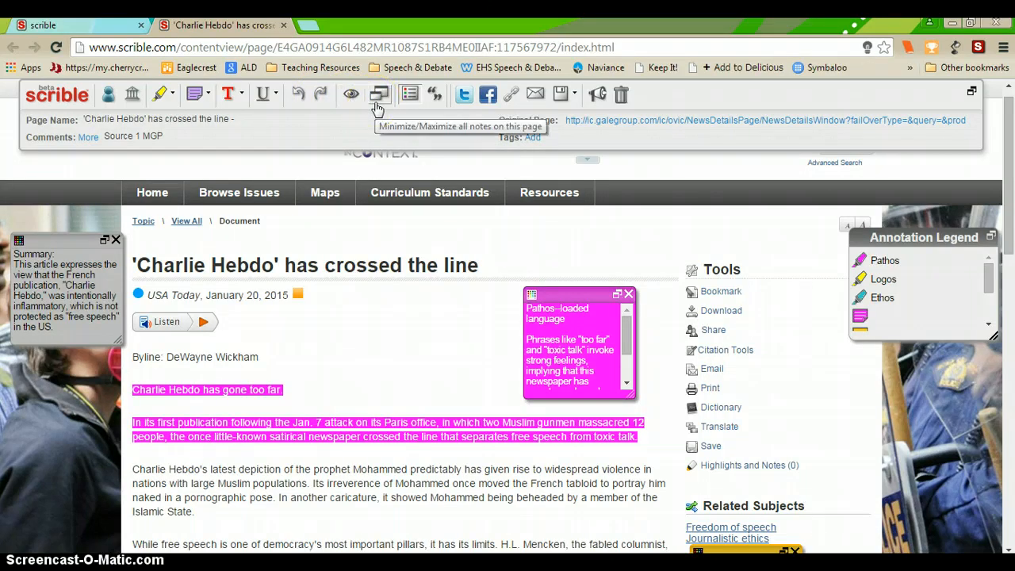
pyautogui.click(378, 93)
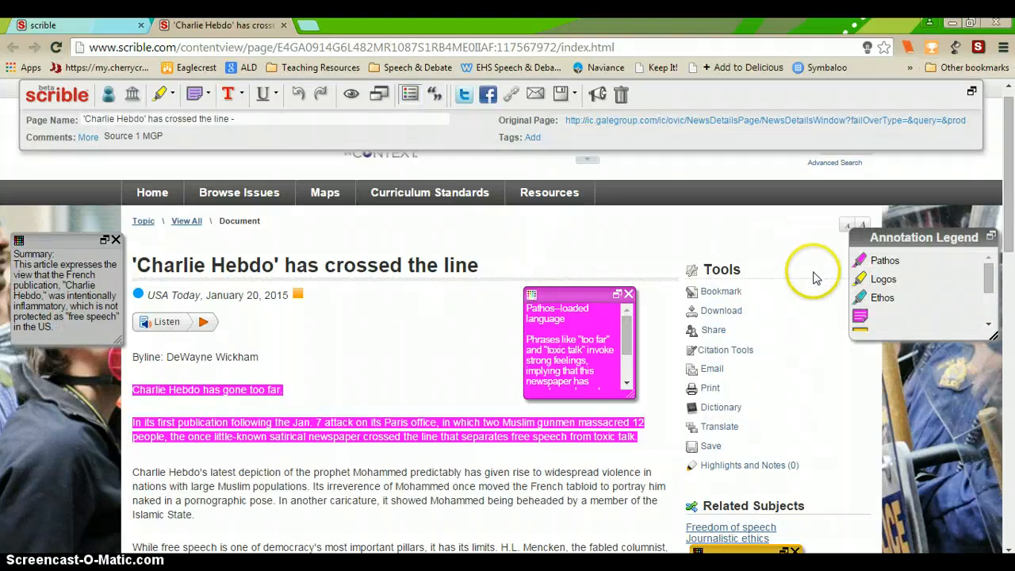
pyautogui.doubleClick(885, 260)
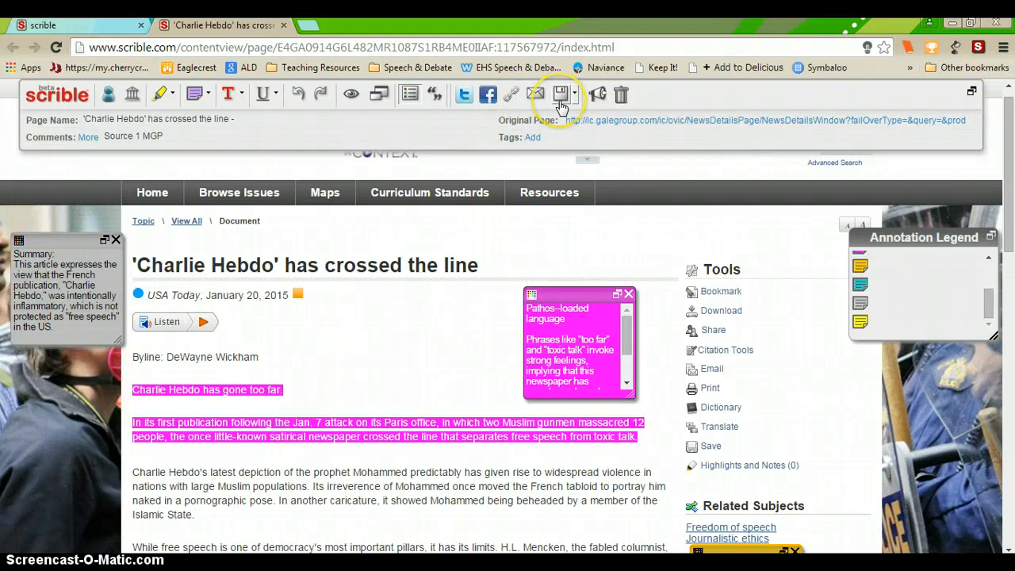
pyautogui.moveTo(561, 95)
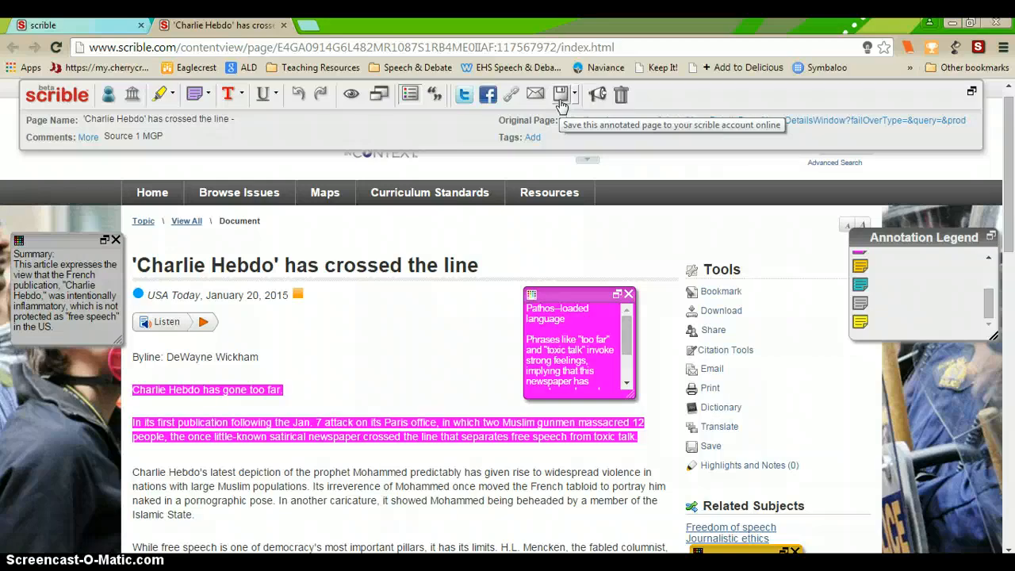
# - Save the annotated 'Charlie Hebdo' page and its notes to the Scrible account
pyautogui.click(560, 95)
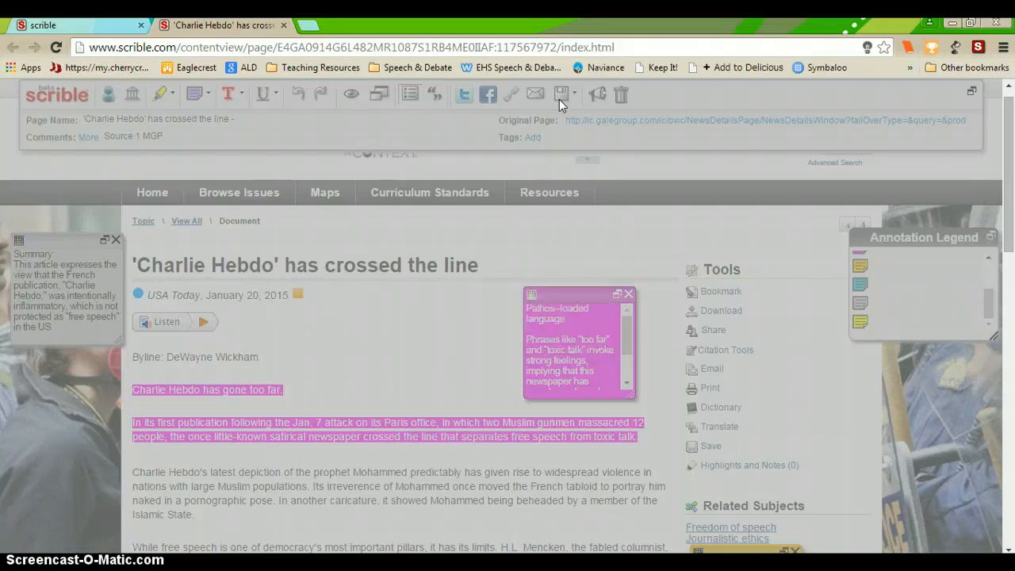
pyautogui.moveTo(561, 95)
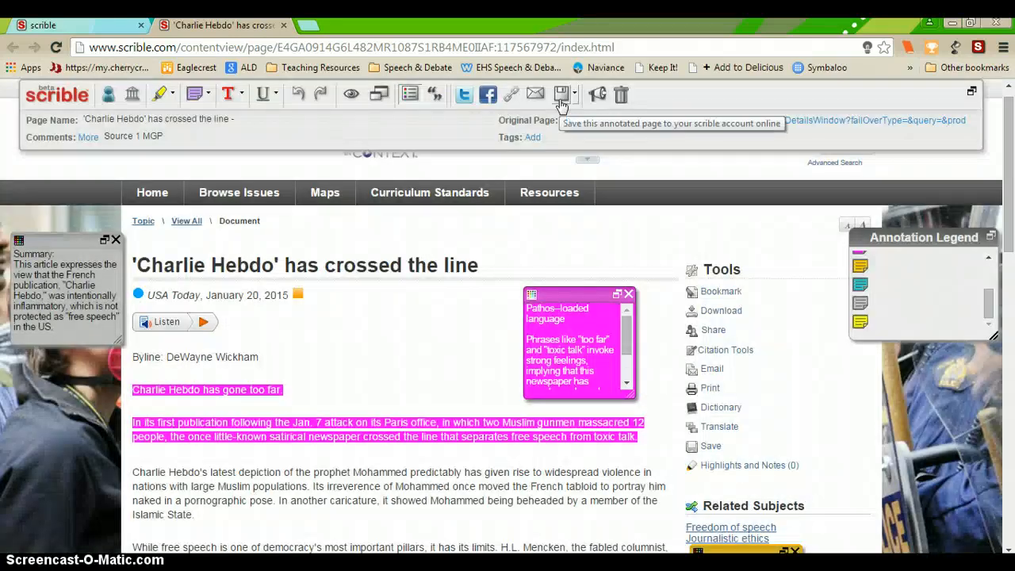